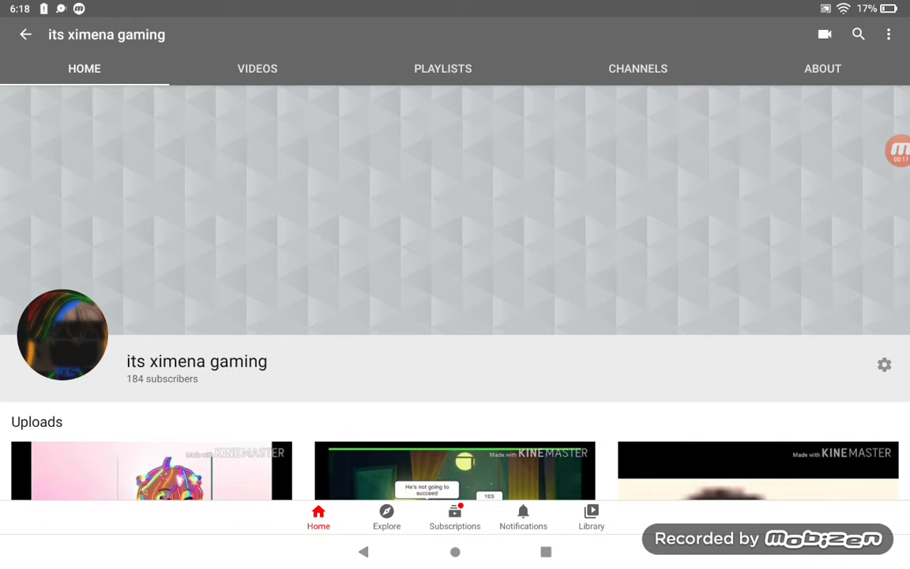
Expand Mobizen's floating recording controls over the its ximena gaming channel page.
{"action": "left_click", "coordinate": [899, 150]}
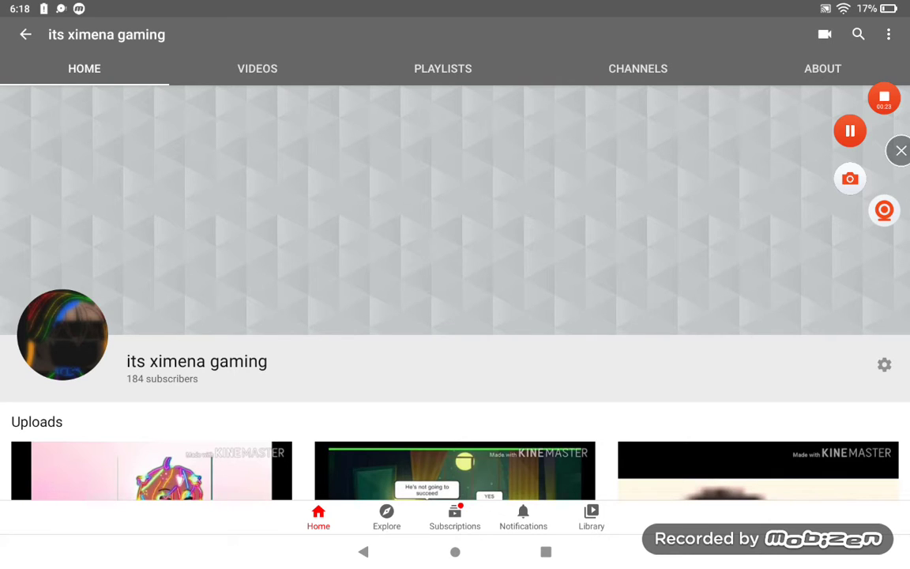
Browse the Home tab's Uploads shelf down to the 'Outro contest' video.
{"action": "scroll", "scroll_direction": "up", "scroll_amount": 3}
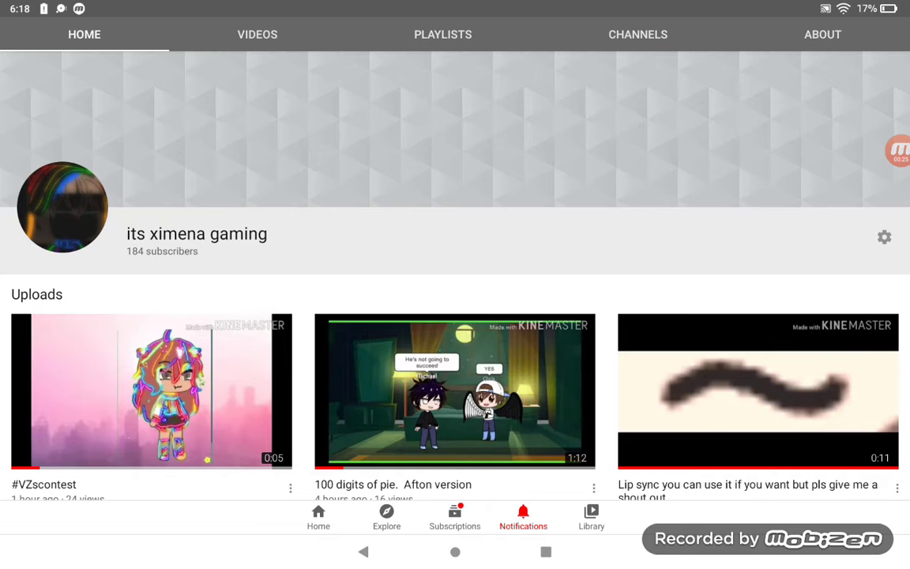
{"action": "scroll", "scroll_direction": "down", "scroll_amount": 3}
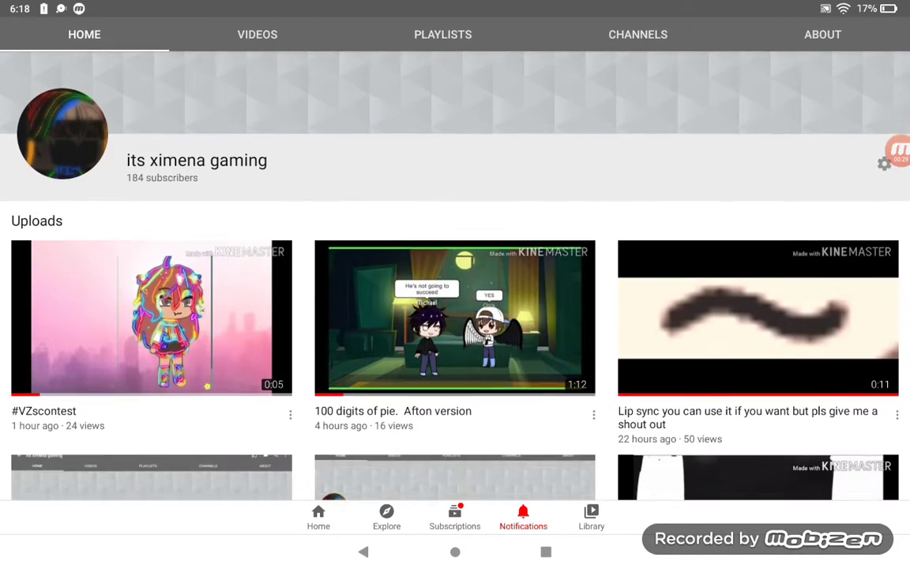
{"action": "scroll", "scroll_direction": "down", "scroll_amount": 3}
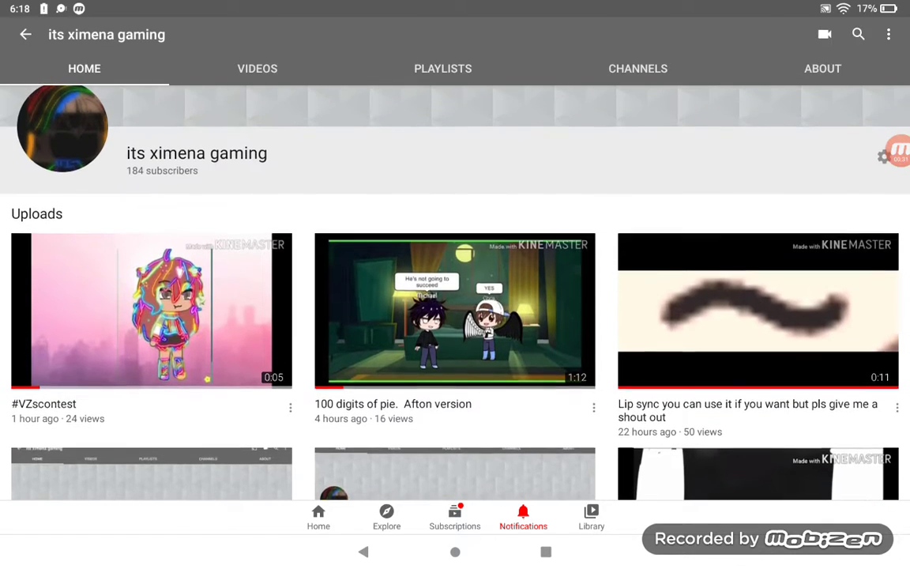
{"action": "scroll", "scroll_direction": "down", "scroll_amount": 3}
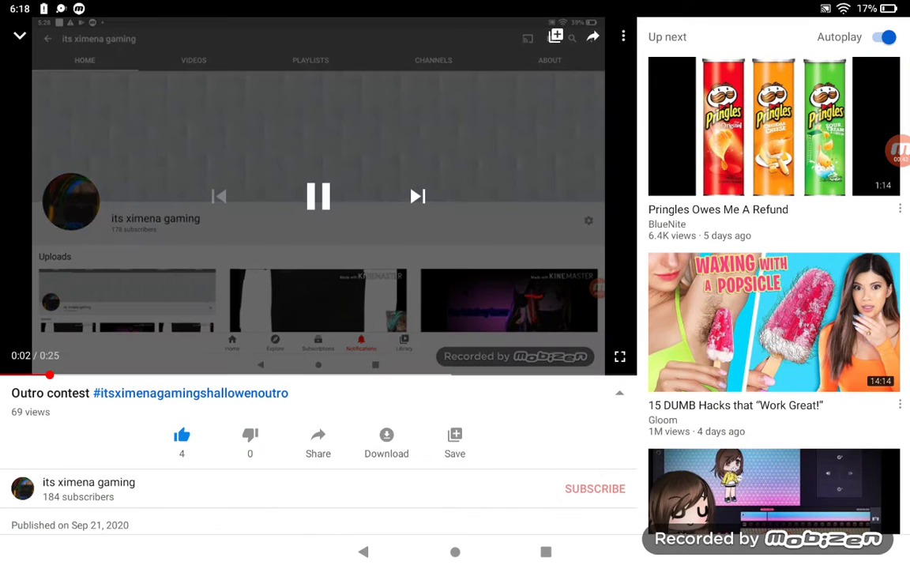
Return from the Outro contest video to the channel page and browse further uploads.
{"action": "left_click", "coordinate": [316, 197]}
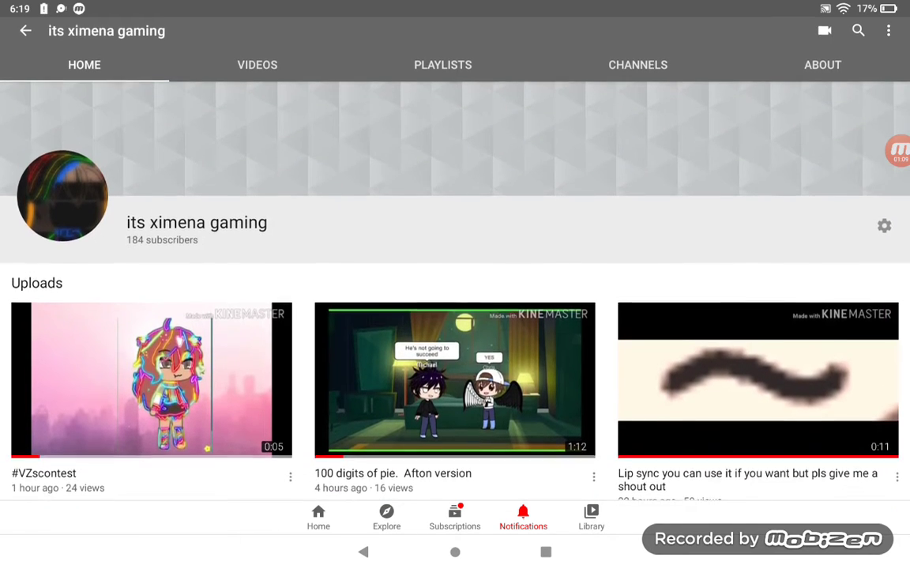
{"action": "scroll", "scroll_direction": "down", "scroll_amount": 3}
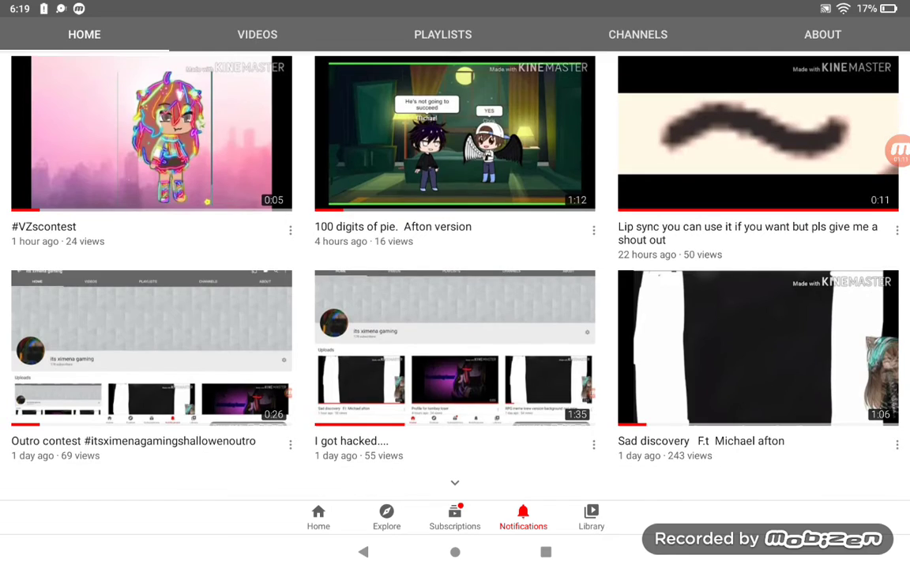